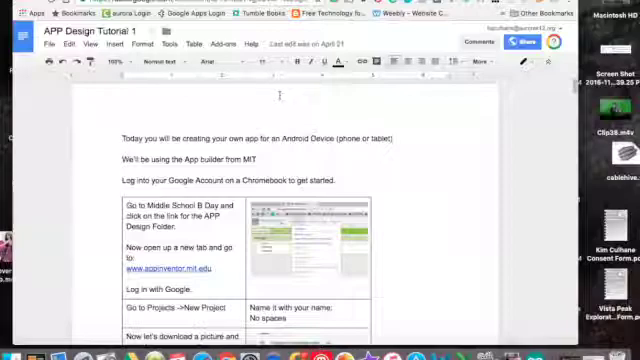
# Step: Scroll through the APP Design Tutorial 1 doc and intro page
pyautogui.scroll(-3)
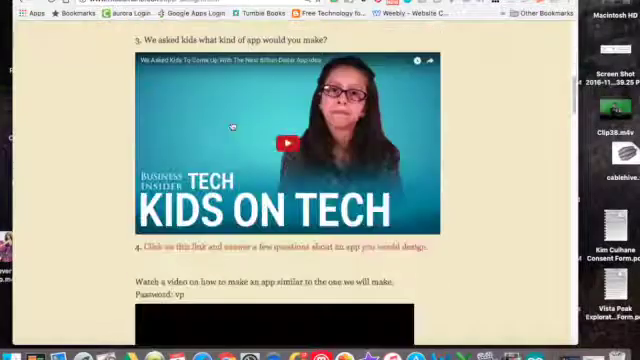
pyautogui.scroll(-3)
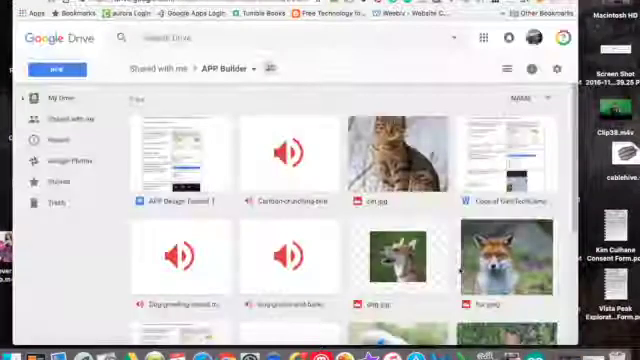
# Step: Preview cat.jpg from the APP Builder folder and download it
pyautogui.scroll(-3)
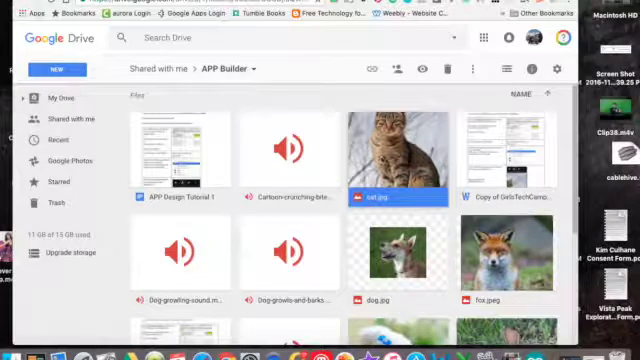
pyautogui.doubleClick(399, 150)
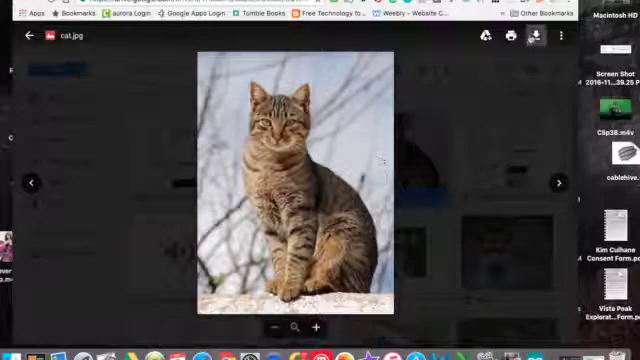
pyautogui.click(30, 37)
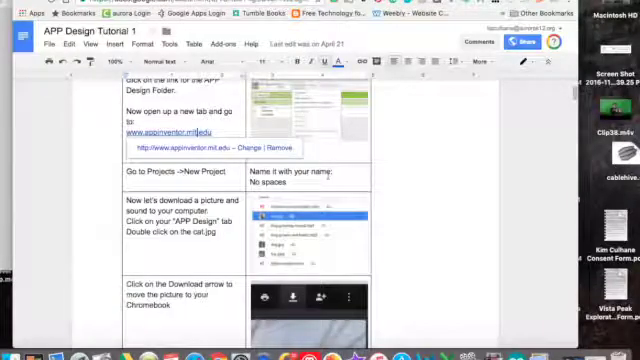
pyautogui.scroll(-3)
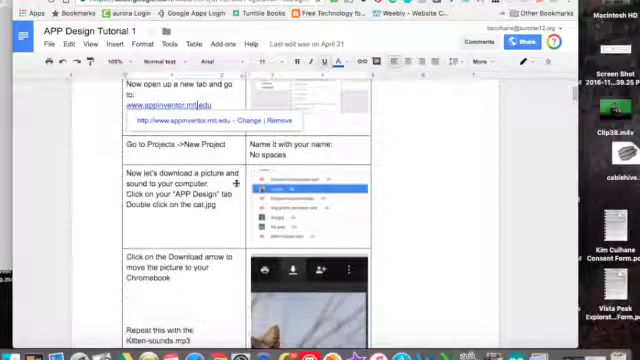
pyautogui.scroll(-3)
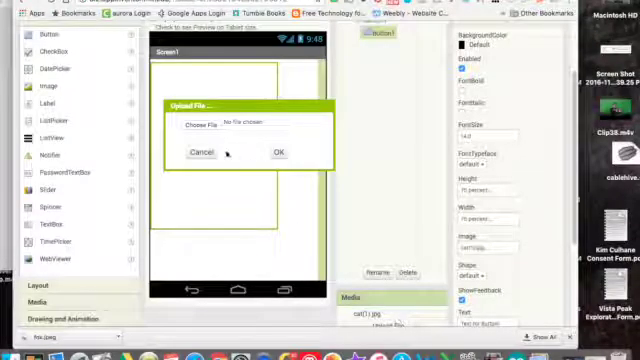
# Step: Choose fox.jpeg in the Upload File dialog and confirm the upload
pyautogui.click(198, 125)
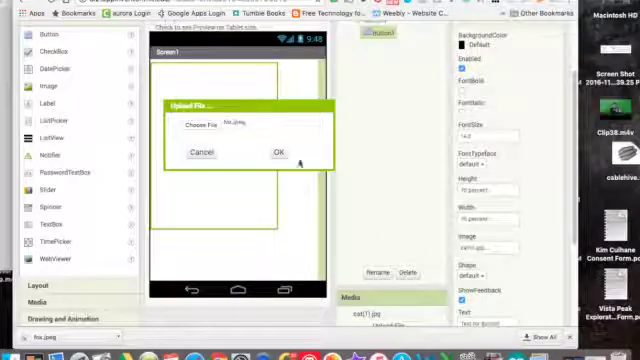
pyautogui.click(278, 151)
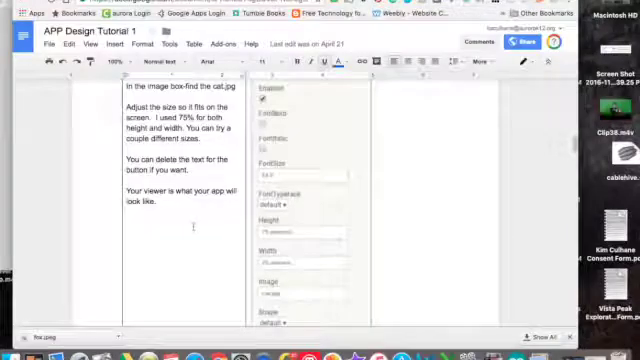
pyautogui.scroll(-3)
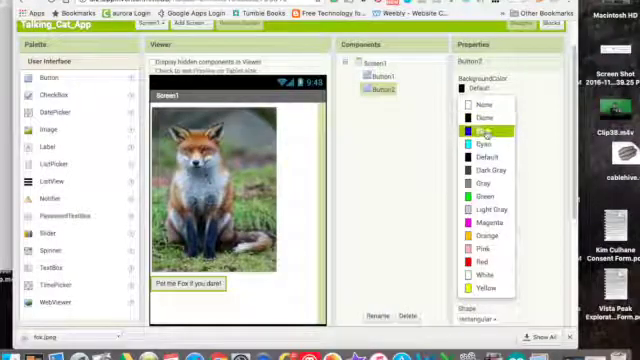
# Step: Set the second button's BackgroundColor to Cyan
pyautogui.click(487, 130)
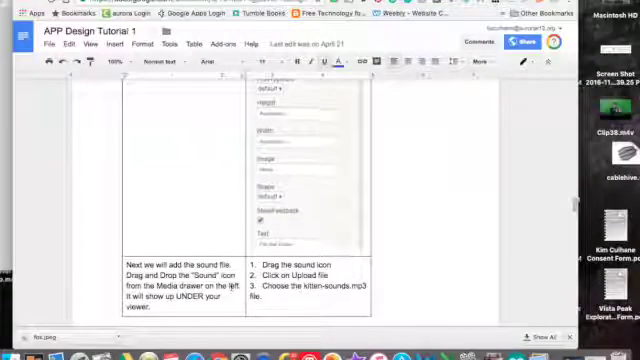
pyautogui.scroll(-3)
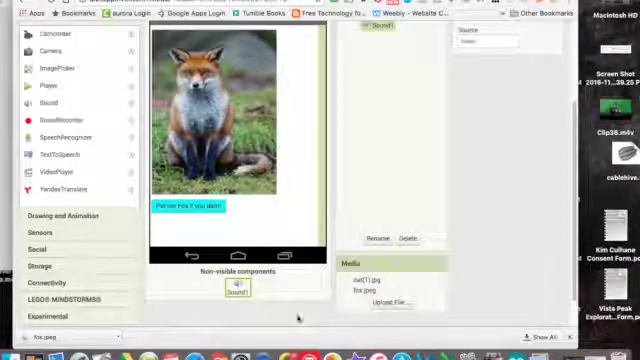
# Step: Start a media upload for Sound1 and pick the dog growl mp3
pyautogui.click(394, 302)
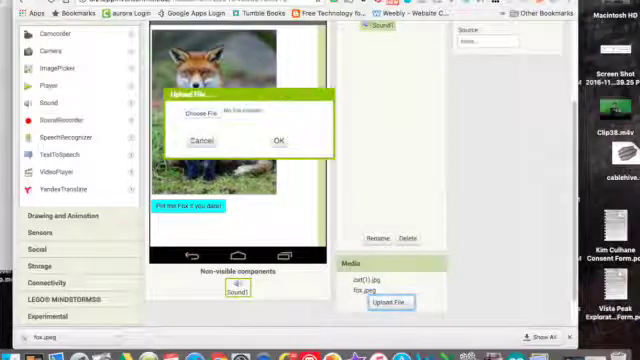
pyautogui.click(198, 111)
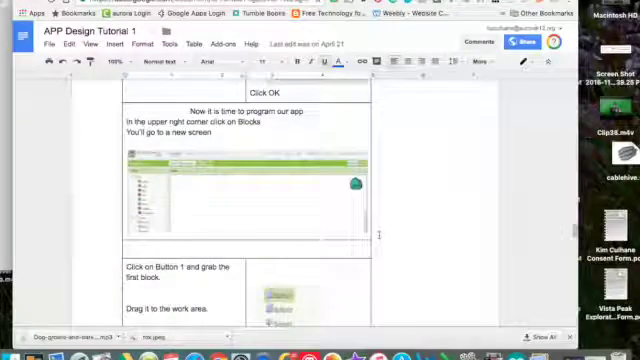
# Step: Read the tutorial's programming steps and switch App Inventor to the Blocks editor
pyautogui.scroll(-3)
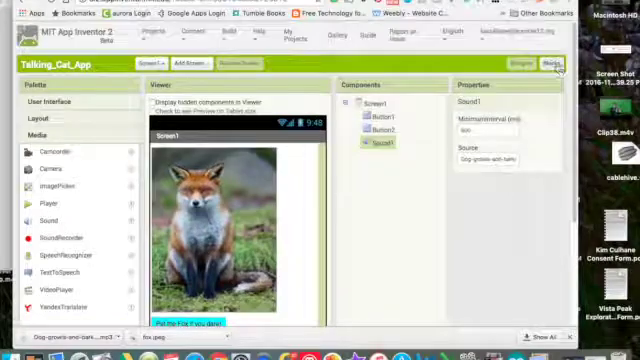
pyautogui.click(556, 64)
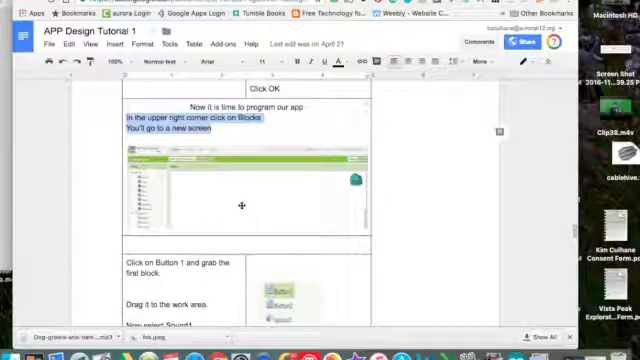
pyautogui.scroll(-3)
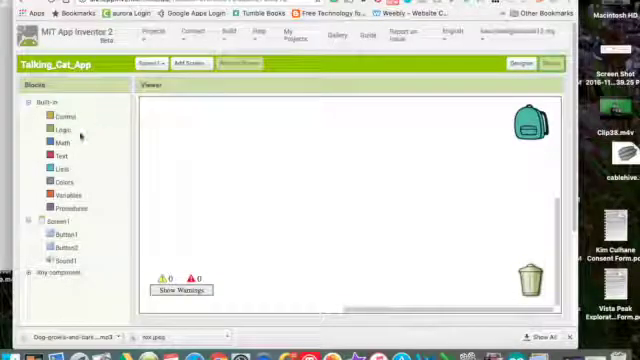
# Step: Open the Button1 blocks drawer to get the 'when Button1.Click' block
pyautogui.click(64, 233)
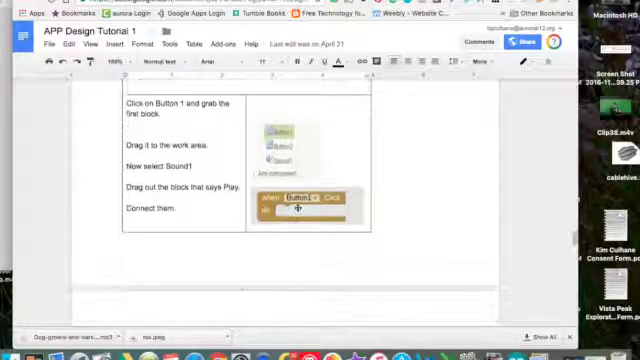
pyautogui.scroll(-3)
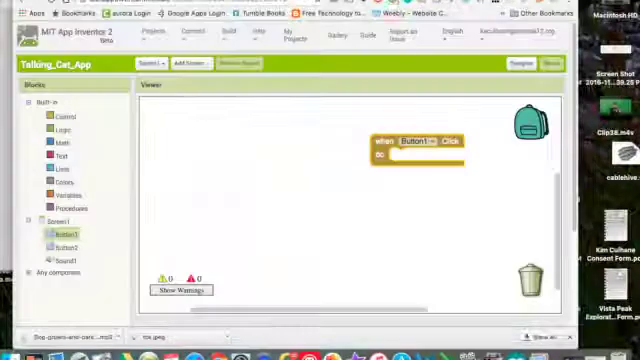
pyautogui.click(66, 259)
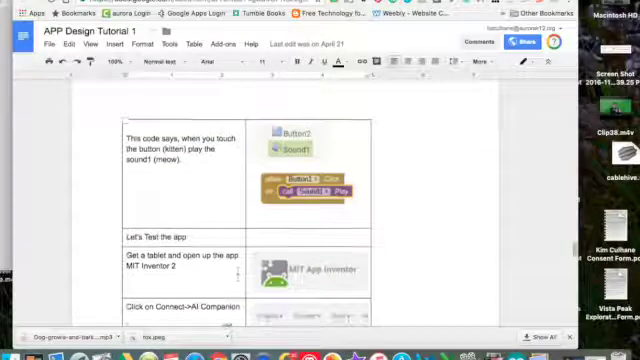
pyautogui.scroll(-3)
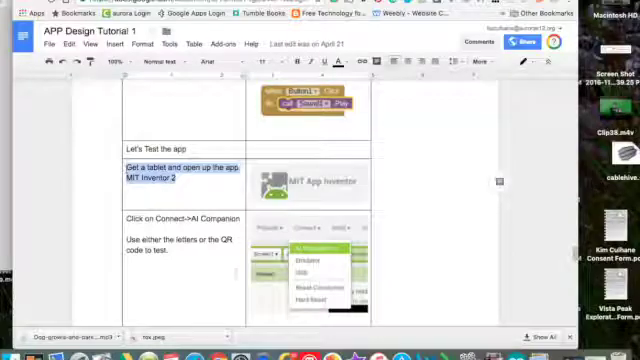
pyautogui.scroll(-3)
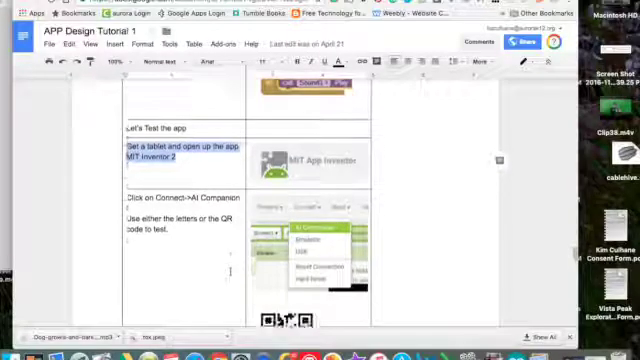
pyautogui.scroll(-3)
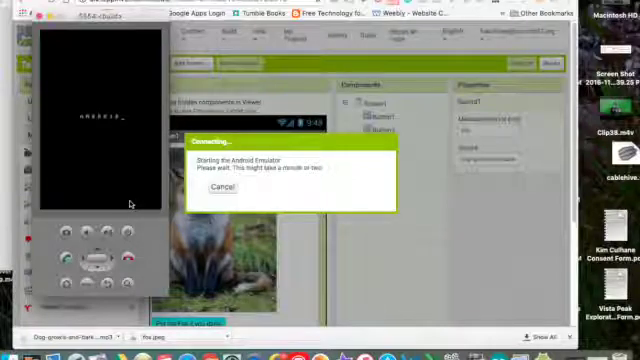
pyautogui.moveTo(114, 147)
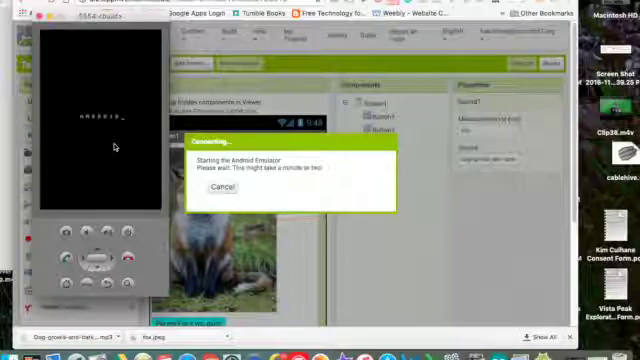